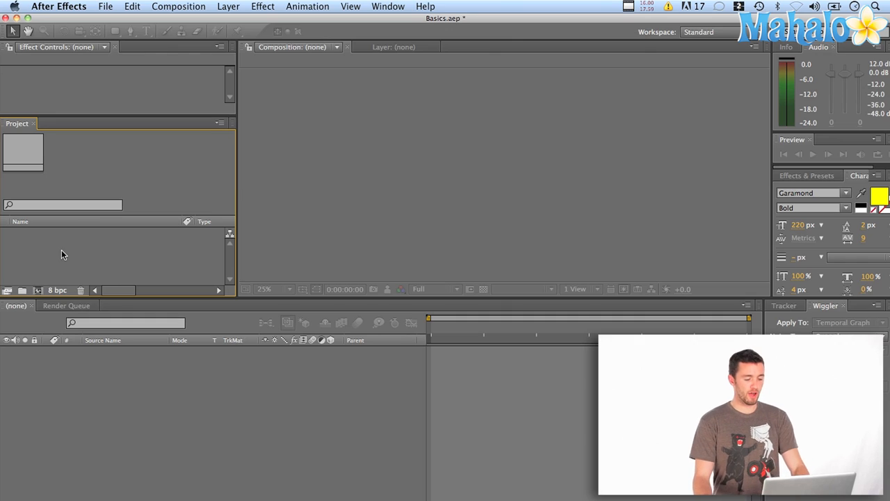
- Create Comp 1 from the HDTV 720 29.97 preset at 1280×720, ten seconds long
left_click(178, 6)
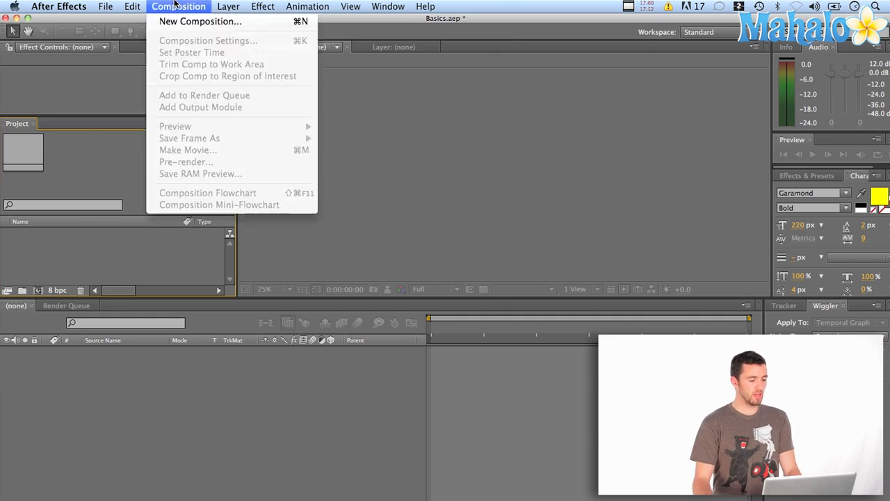
left_click(201, 21)
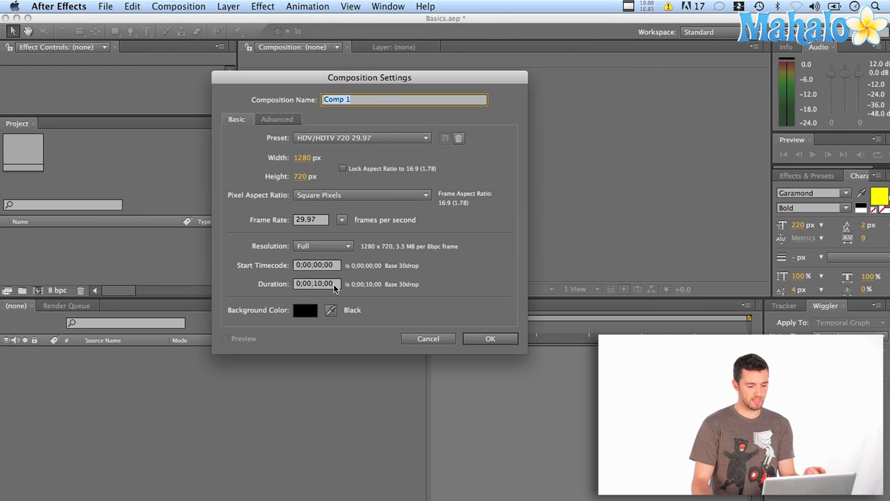
left_click(489, 338)
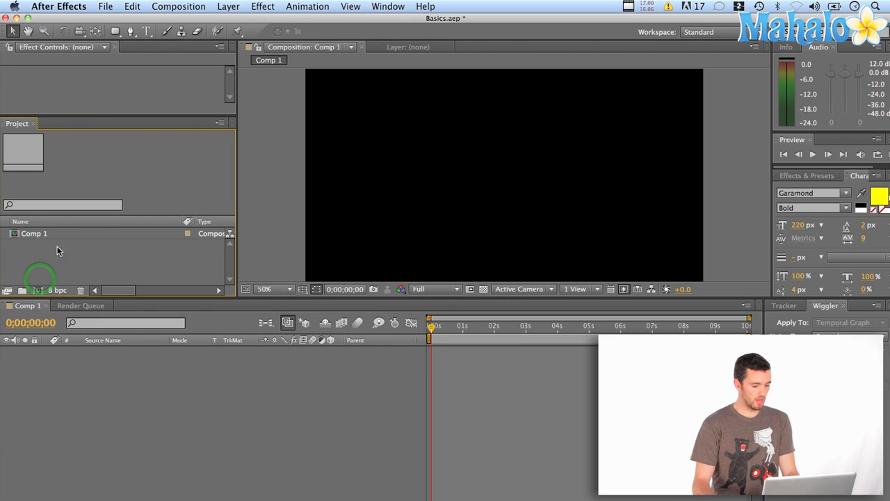
mouse_move(148, 31)
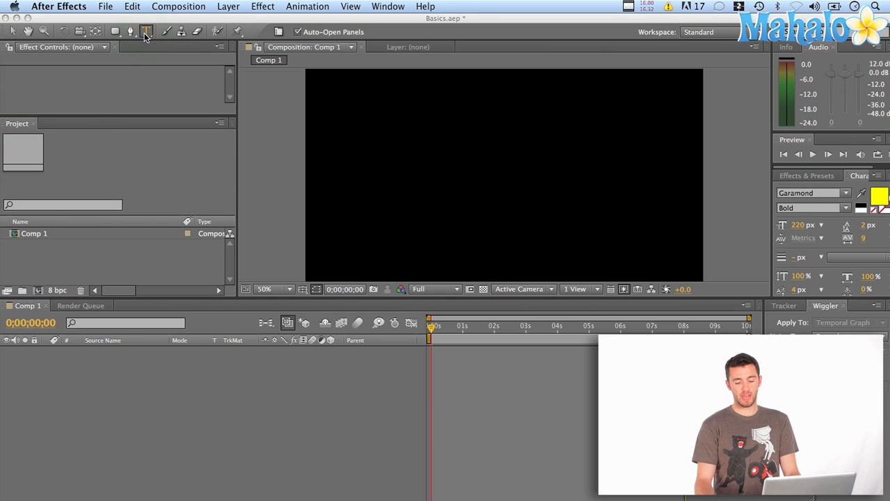
- Activate the Horizontal Type tool and show the Character panel with Garamond Bold settings
left_click(145, 32)
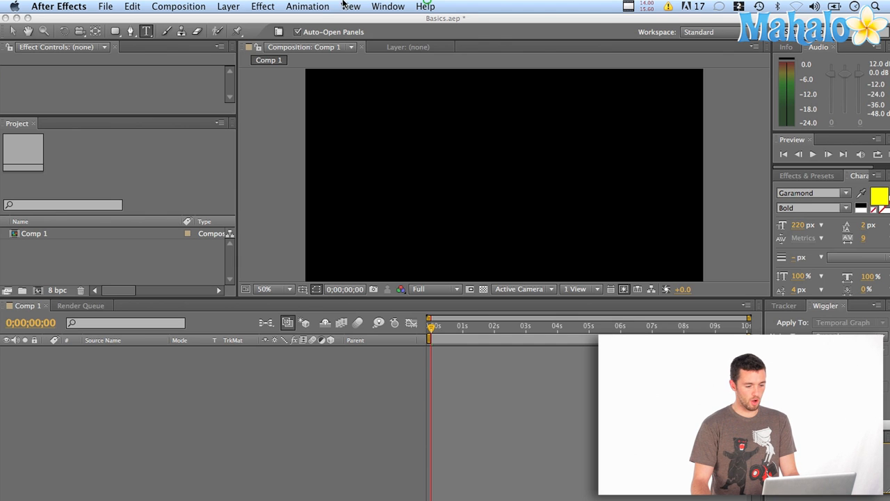
left_click(387, 5)
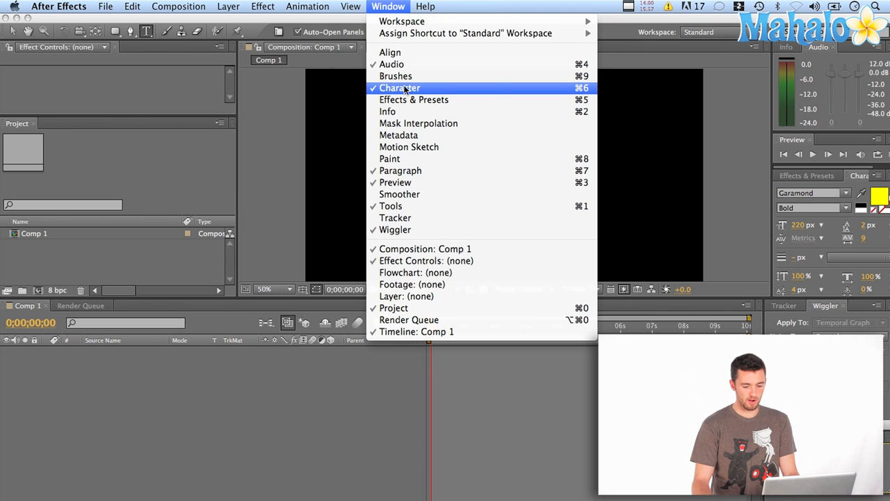
left_click(398, 88)
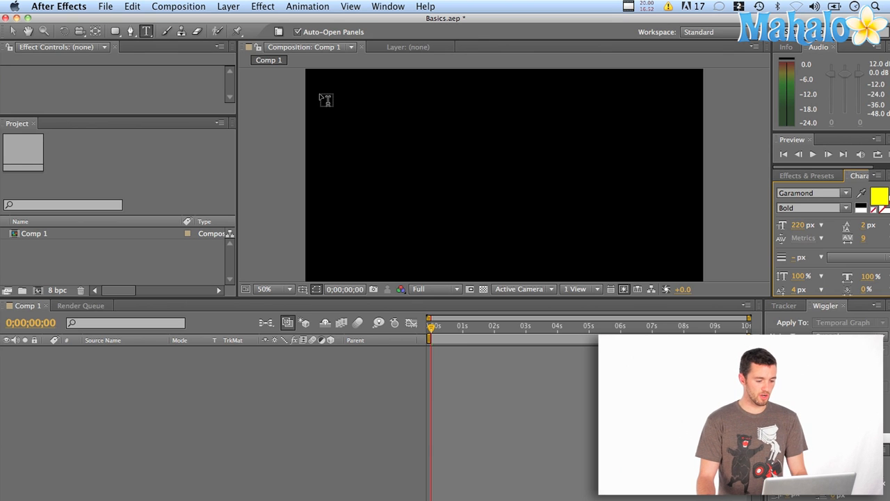
- Draw a paragraph text box in the comp's upper area and enter 'Type' in yellow Garamond Bold
left_click_drag(320, 96, 456, 156)
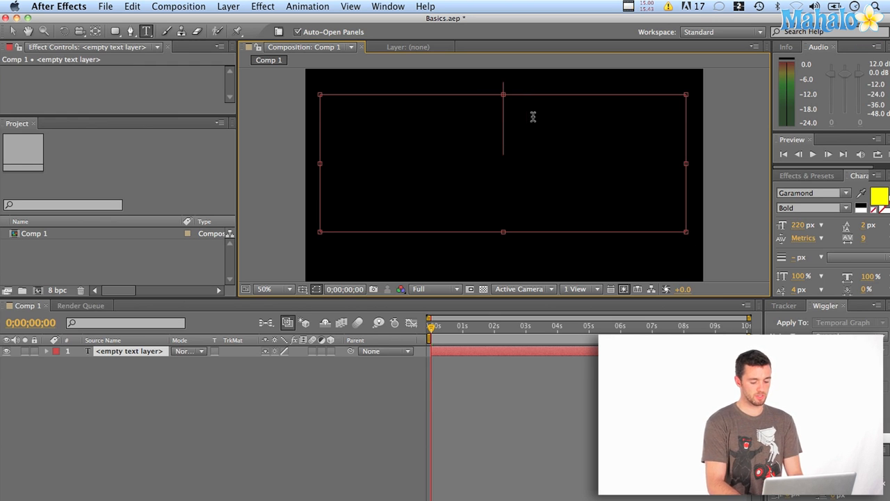
type("Type")
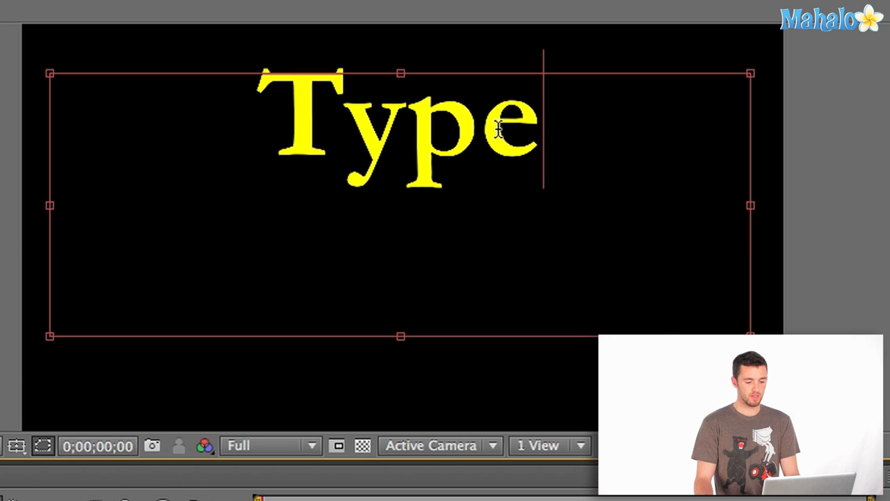
mouse_move(481, 142)
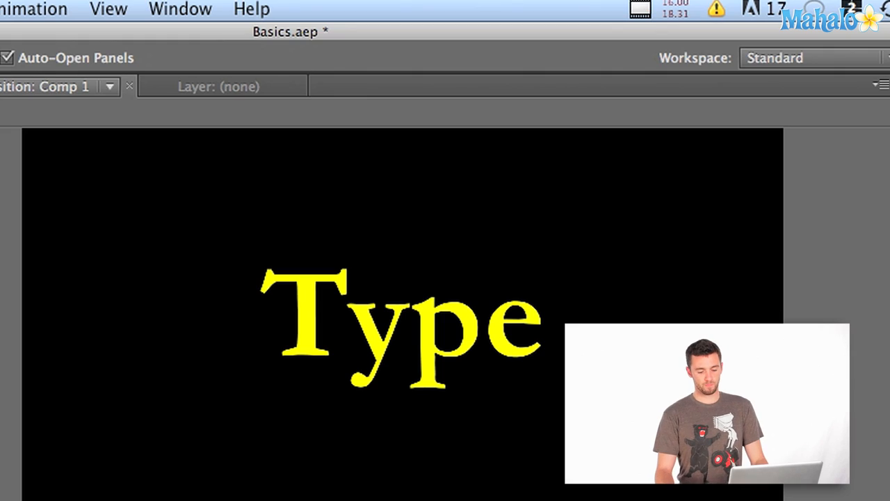
- Show Effects & Presets and expand Animation Presets > Text > Animate In
left_click(178, 9)
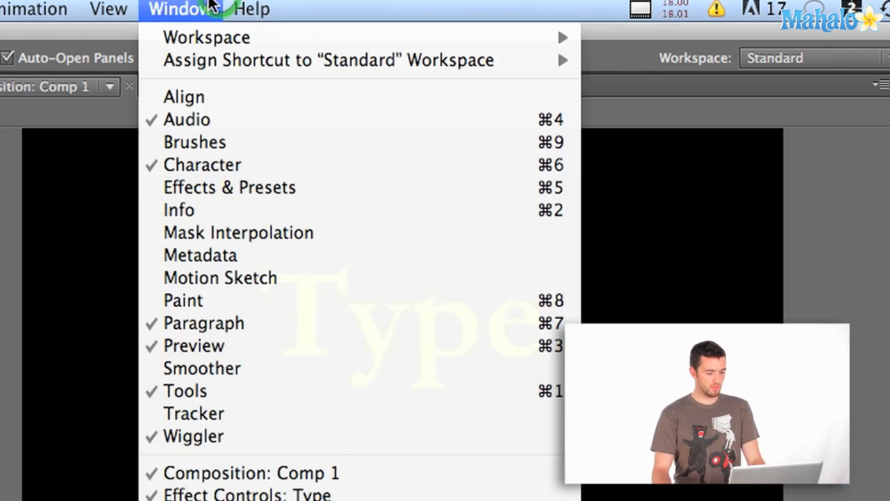
mouse_move(209, 195)
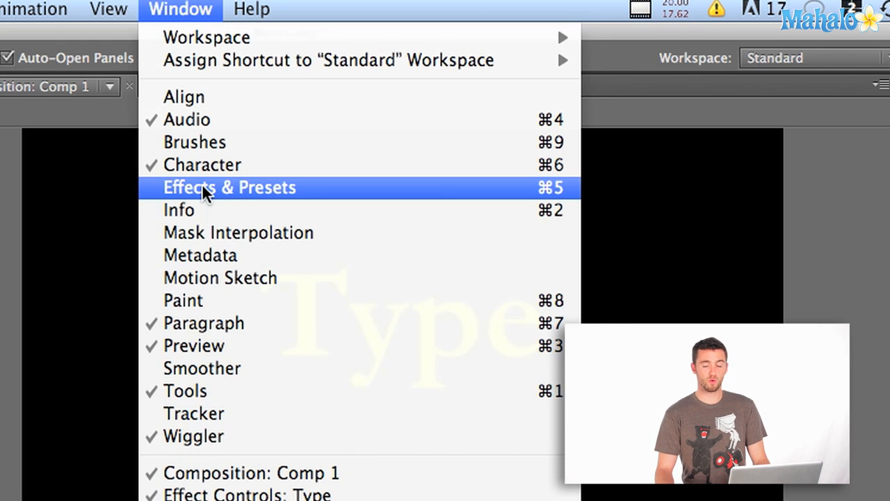
left_click(230, 187)
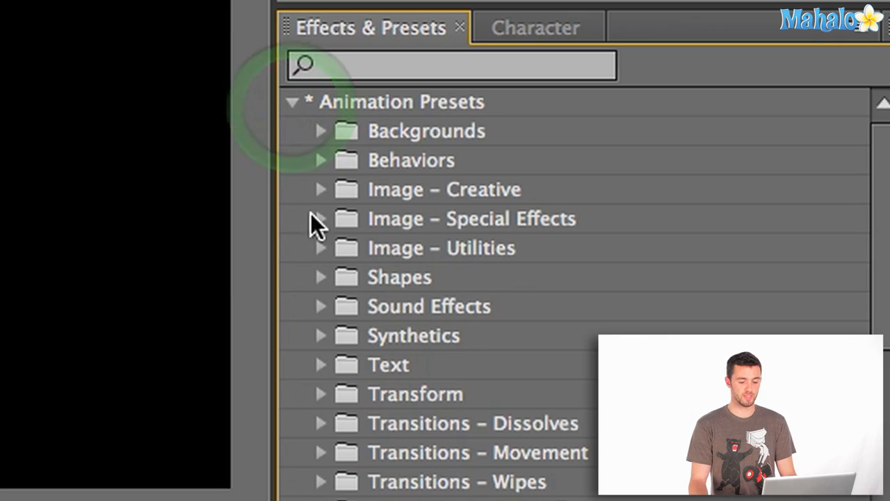
left_click(320, 364)
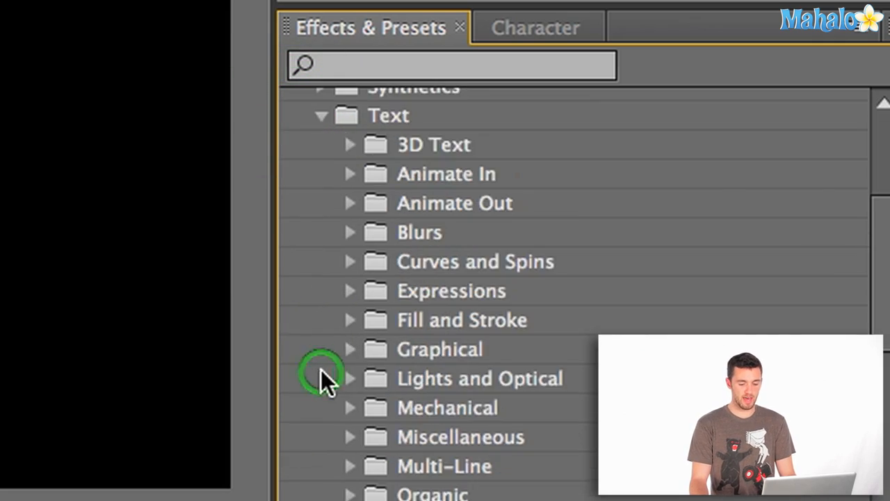
mouse_move(410, 261)
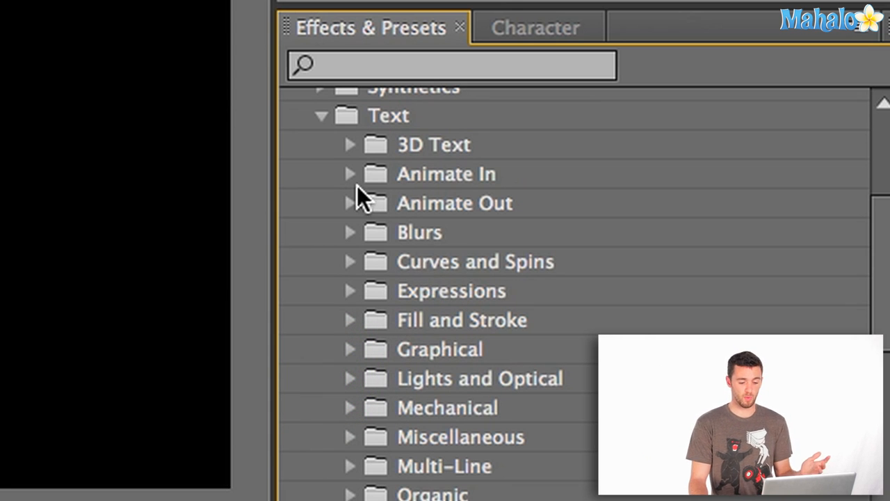
left_click(351, 174)
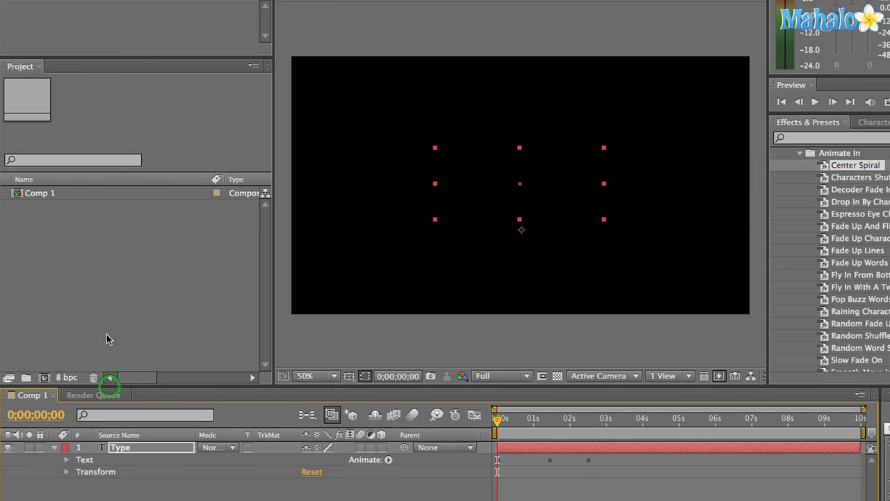
- Expand the Type layer's Text group to reveal the Spiral Rotation and Fade In Opacity keyframes
left_click(64, 336)
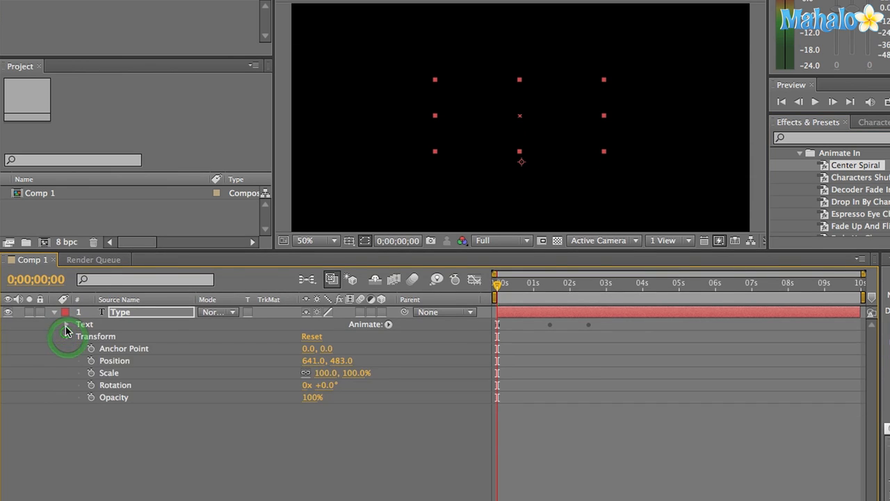
left_click(68, 324)
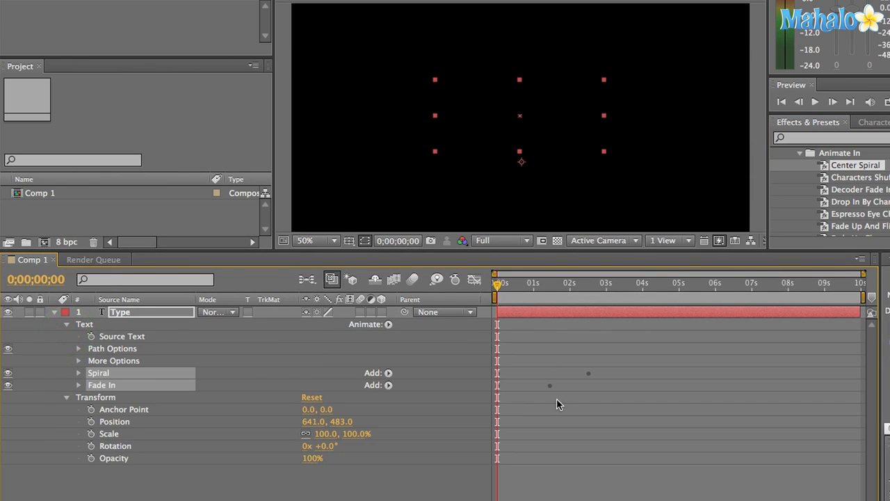
mouse_move(571, 388)
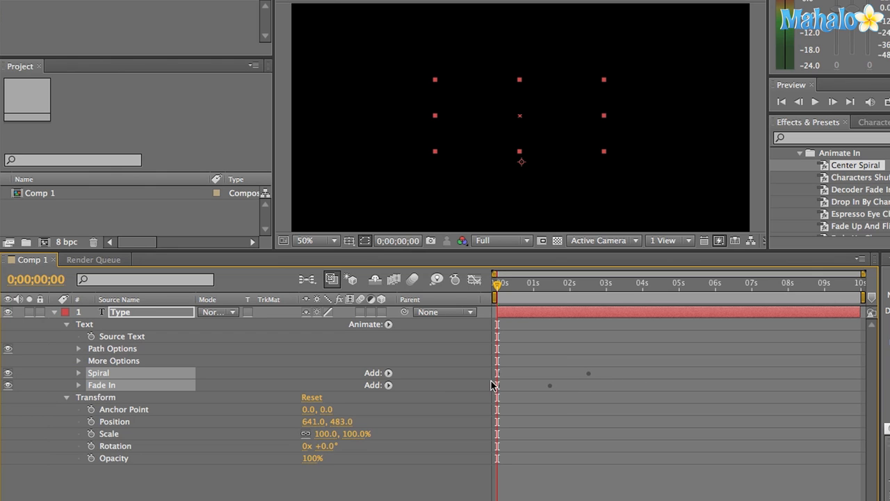
mouse_move(81, 375)
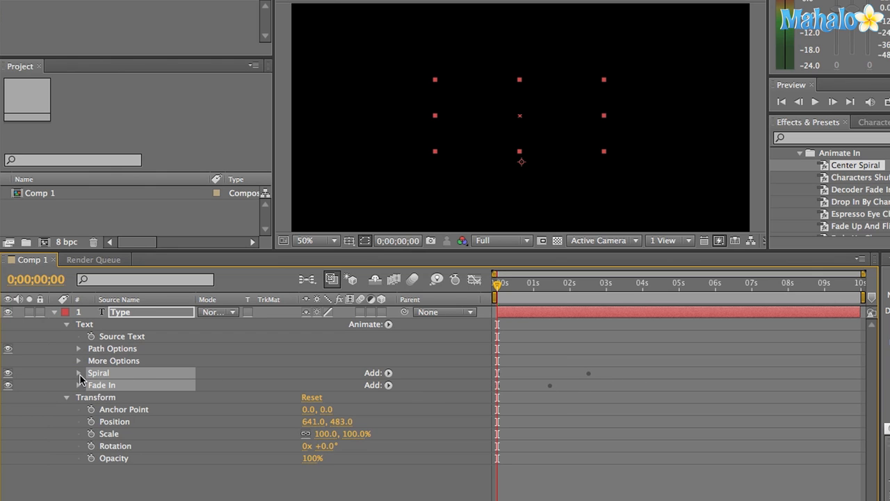
left_click(77, 373)
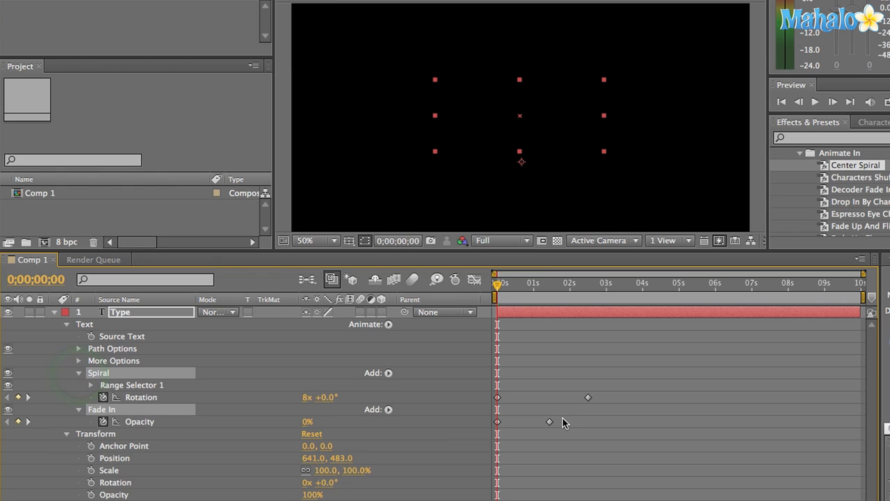
mouse_move(560, 406)
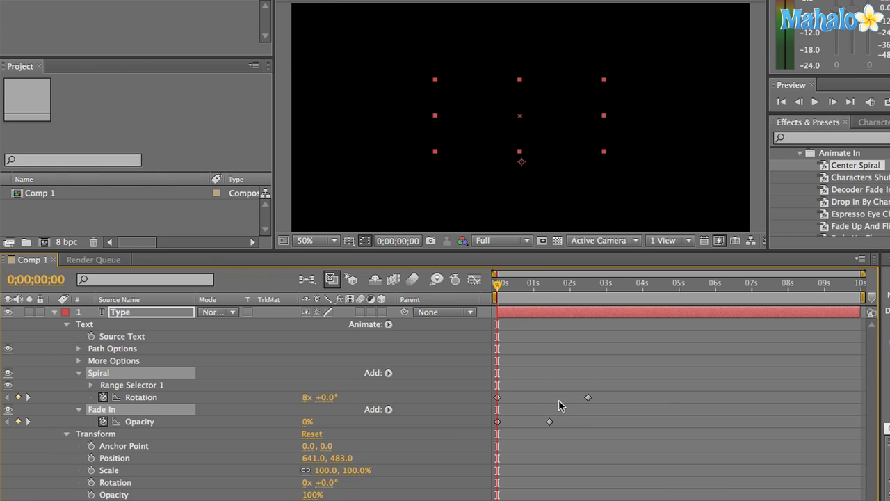
mouse_move(515, 315)
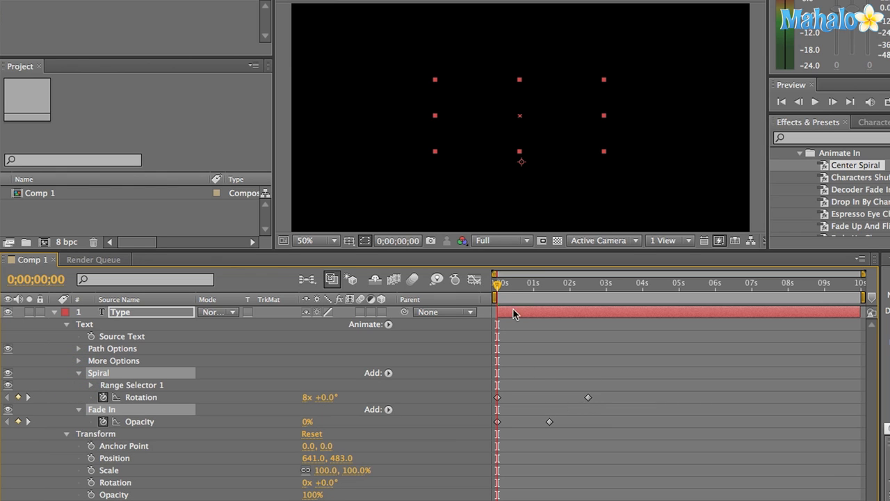
mouse_move(498, 286)
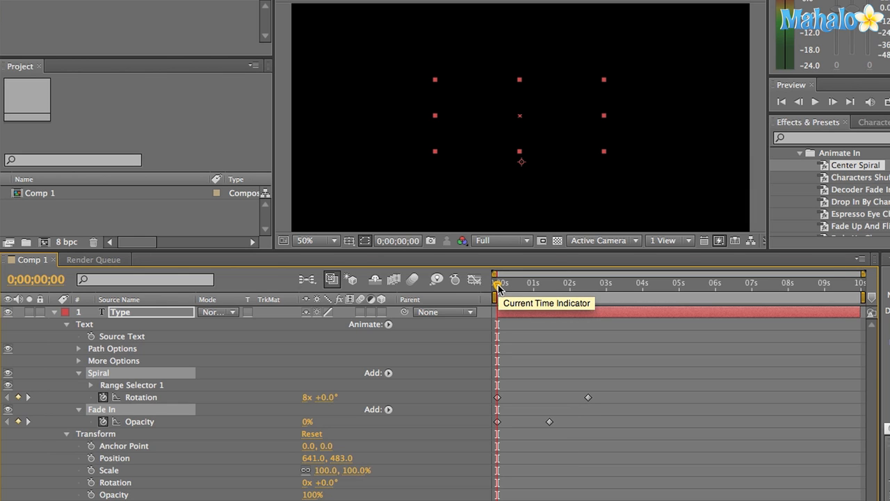
- Move the Rotation end keyframe to 4 seconds and slide the Opacity keyframe later
left_click_drag(498, 284, 512, 284)
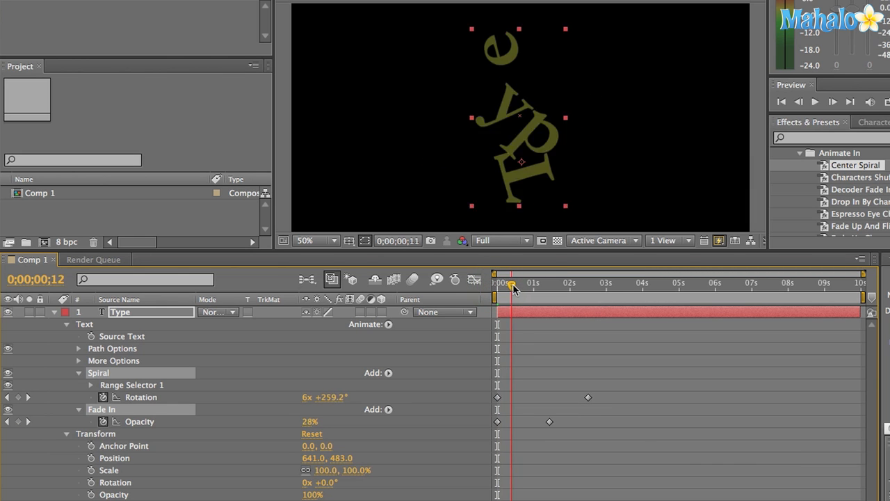
left_click_drag(513, 284, 553, 284)
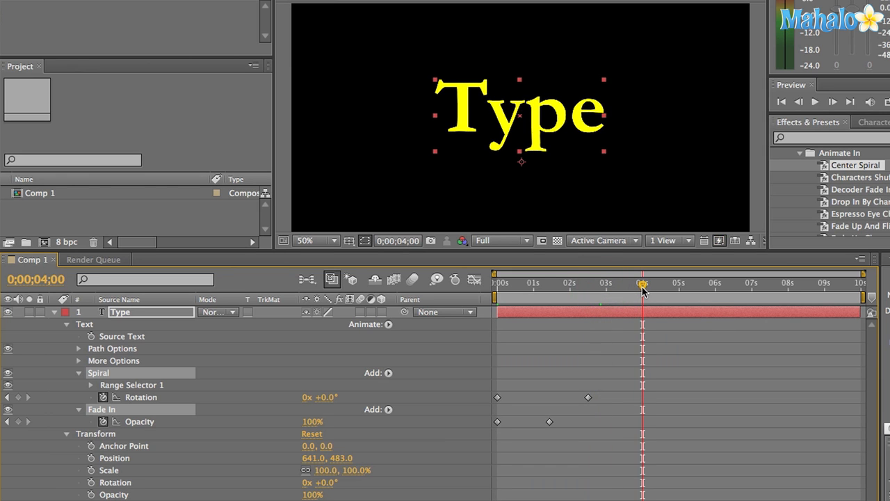
mouse_move(606, 389)
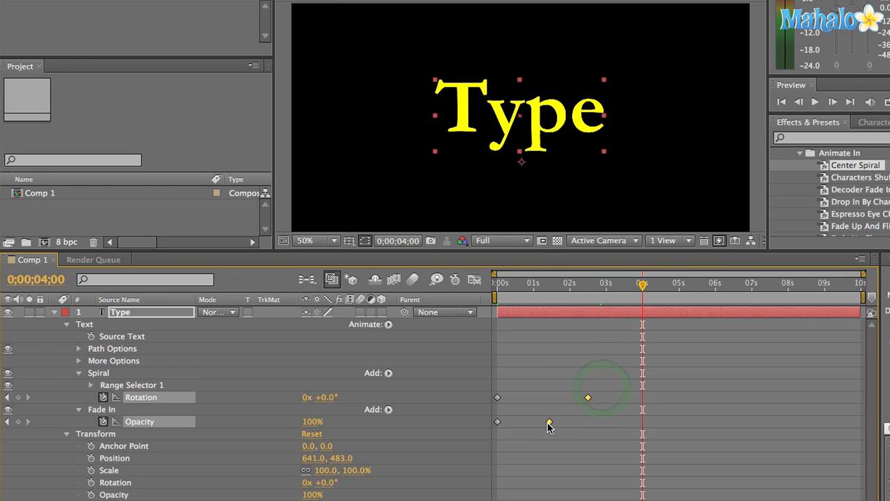
left_click_drag(587, 398, 626, 397)
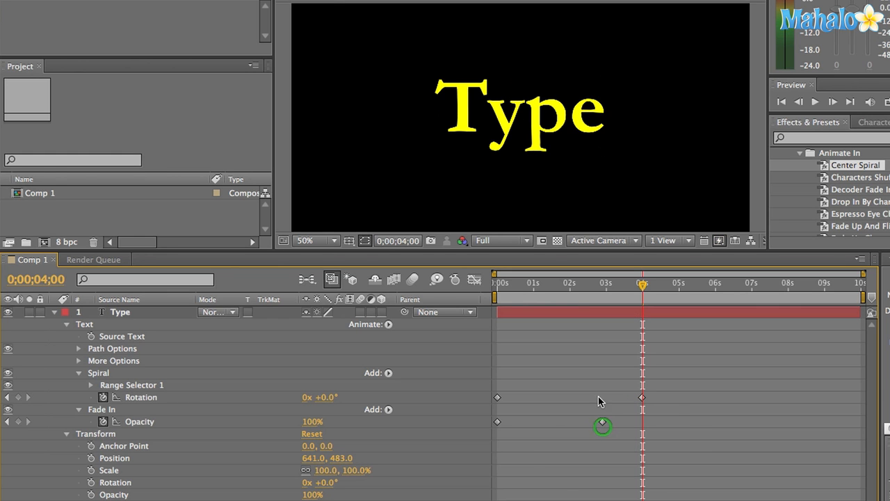
left_click_drag(643, 283, 606, 284)
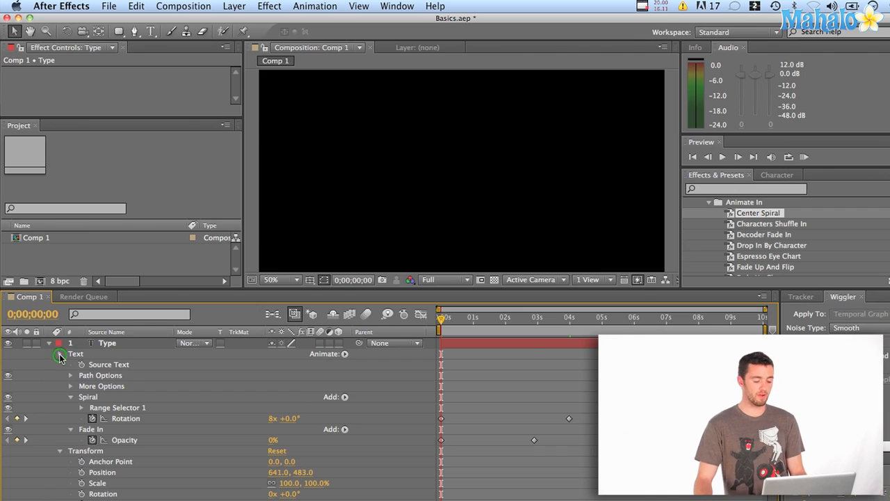
- Keyframe Position at 0s with the text off-screen left at -270, 483, then move to 4 seconds
left_click(60, 355)
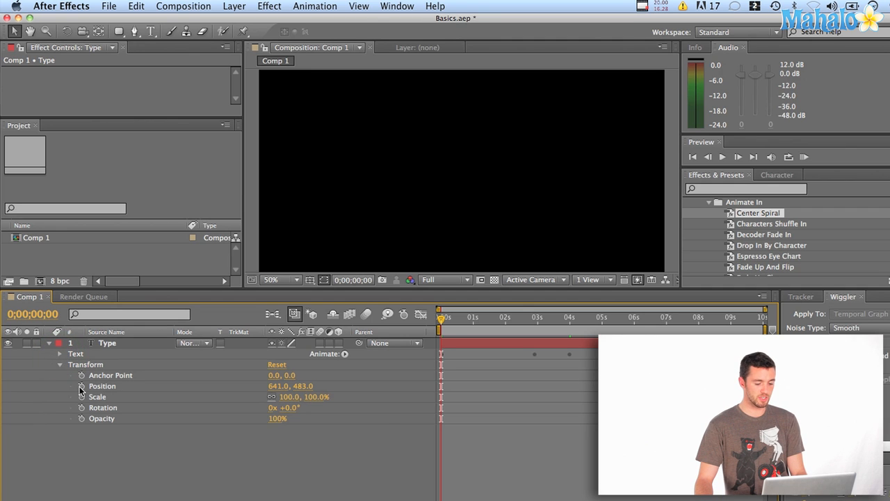
mouse_move(81, 393)
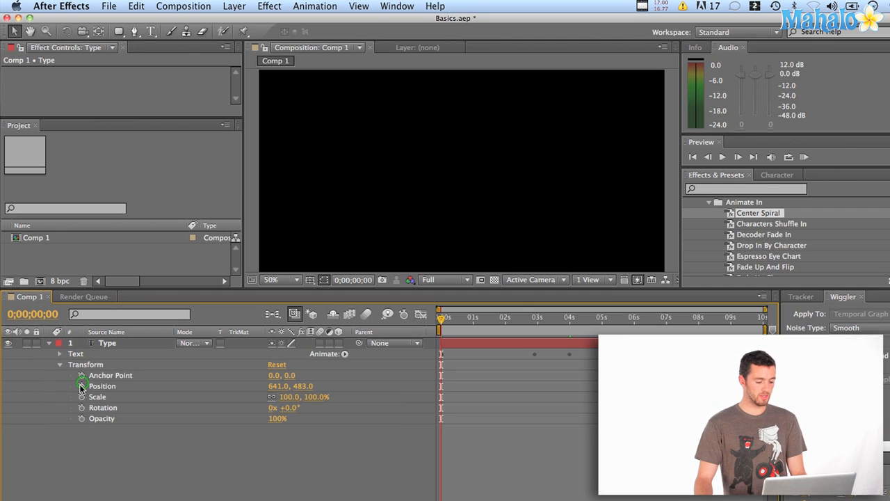
left_click(79, 387)
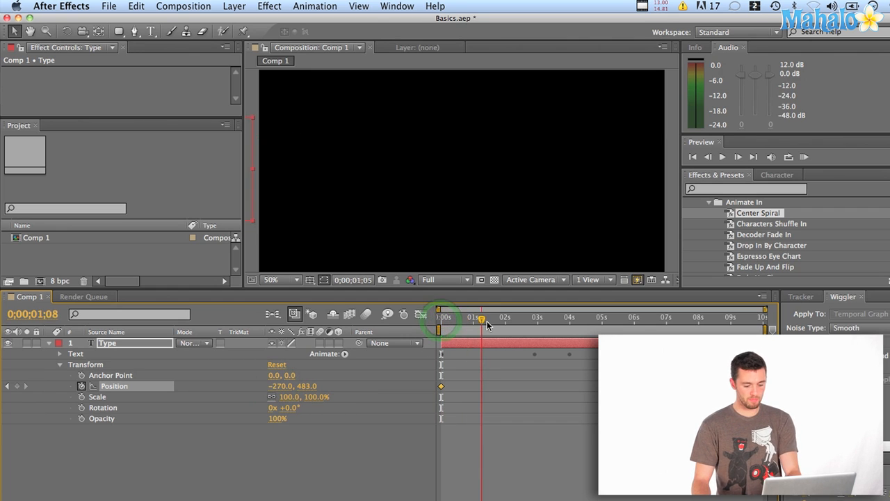
left_click_drag(481, 317, 569, 317)
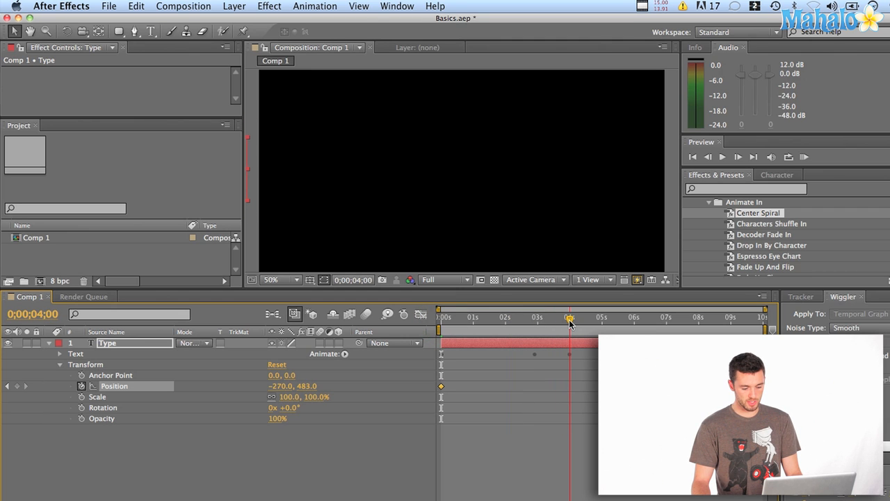